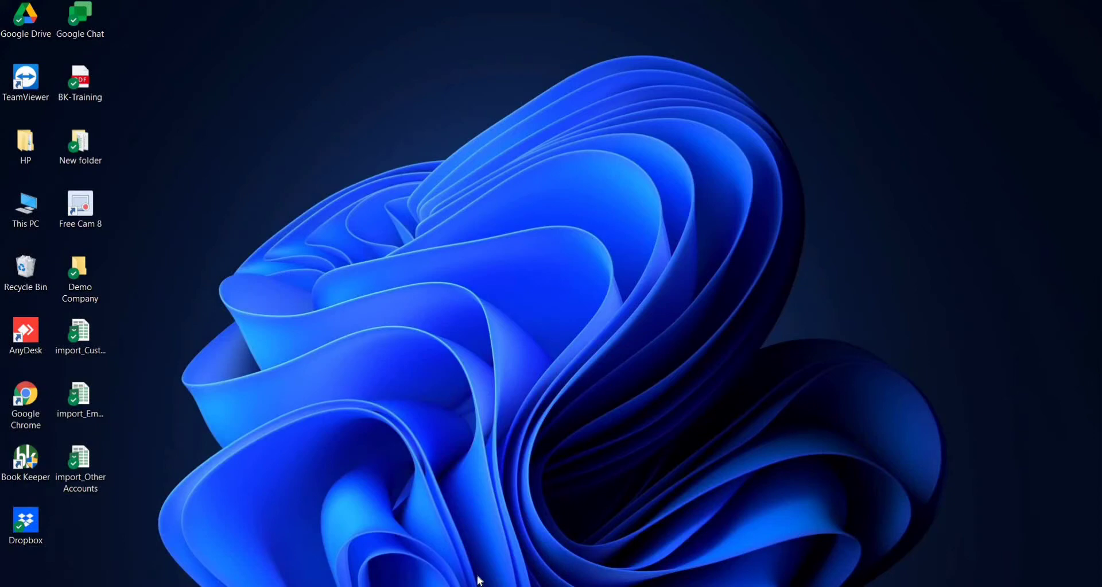
# - Launch Book Keeper on the Demo Company books and open the Tools menu
pyautogui.doubleClick(26, 464)
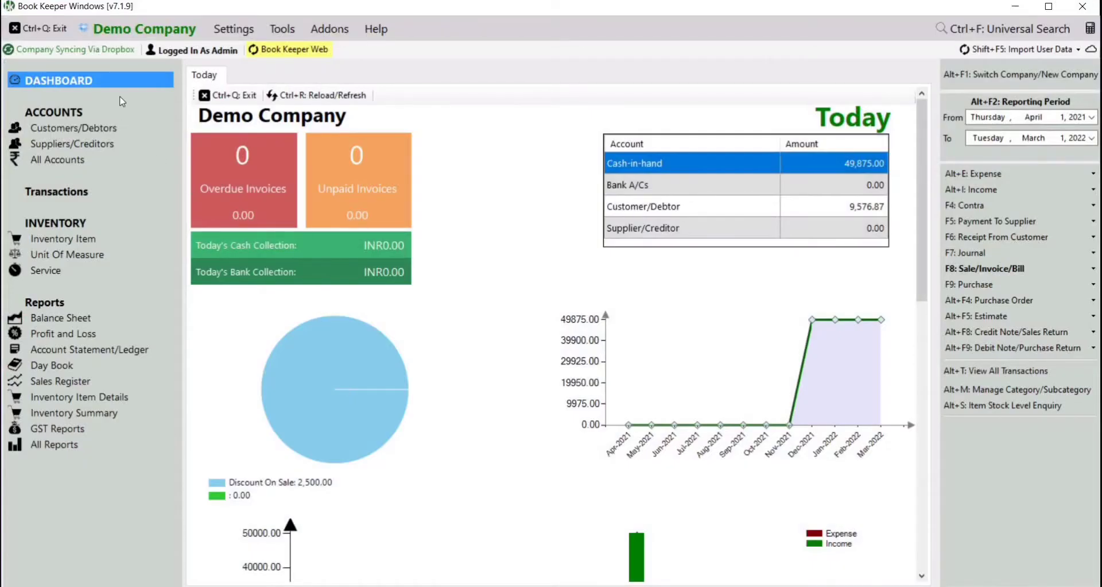
pyautogui.click(281, 28)
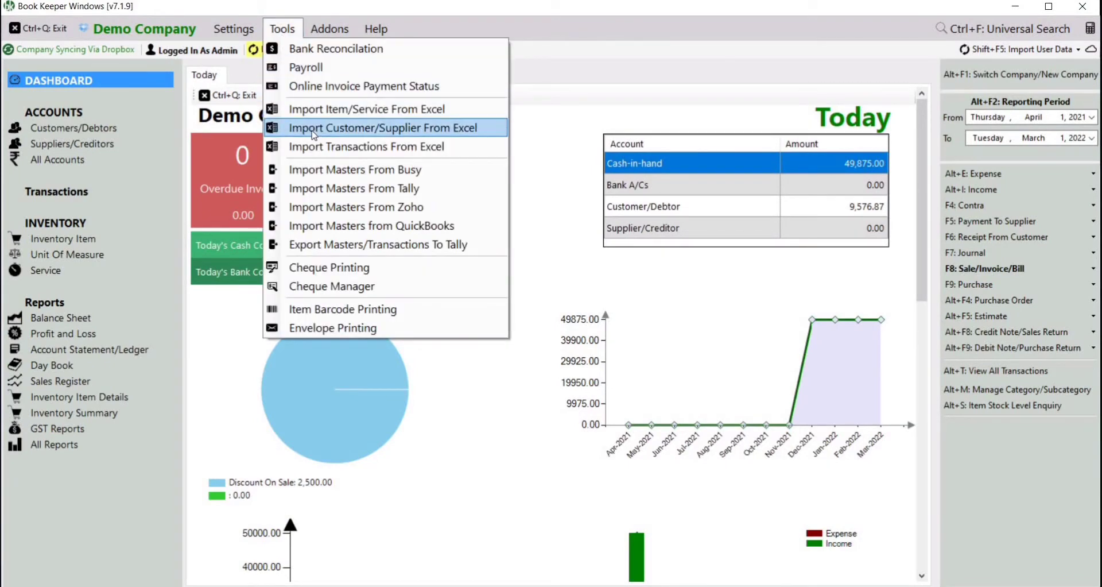
# - Start an Excel import with import type Employee and download the sample employee spreadsheet
pyautogui.click(381, 127)
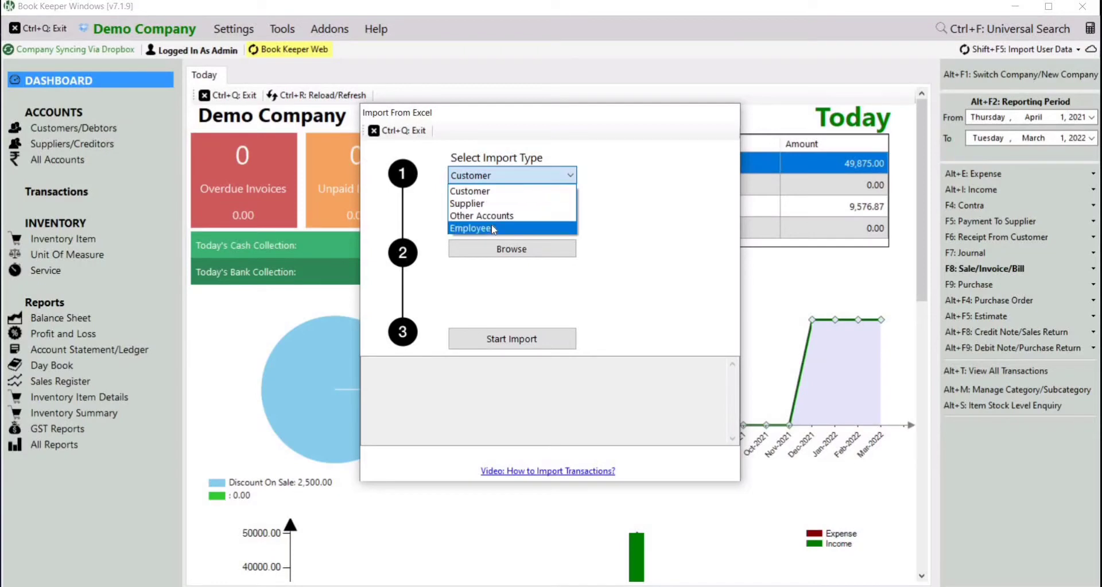
pyautogui.click(472, 227)
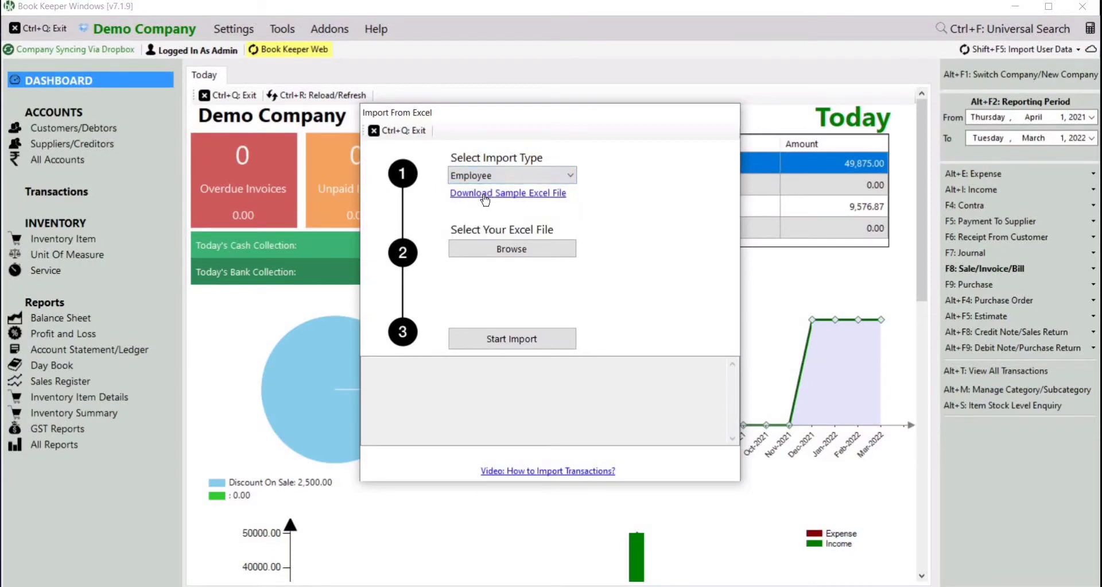
pyautogui.moveTo(511, 577)
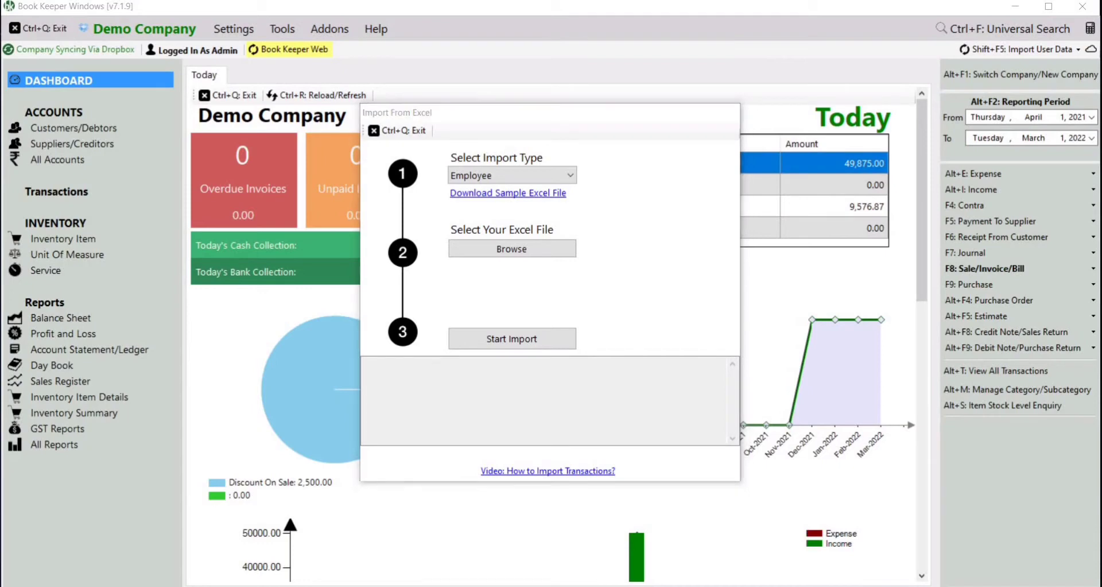
pyautogui.click(507, 192)
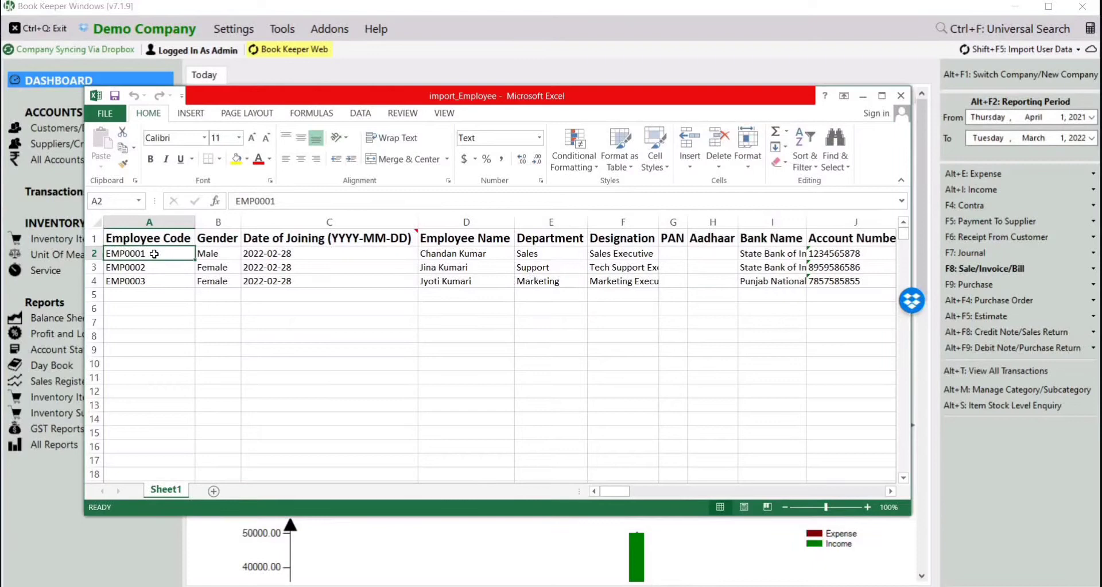
# - Review the first employee's code EMP0001 and joining date in import_Employee
pyautogui.click(328, 253)
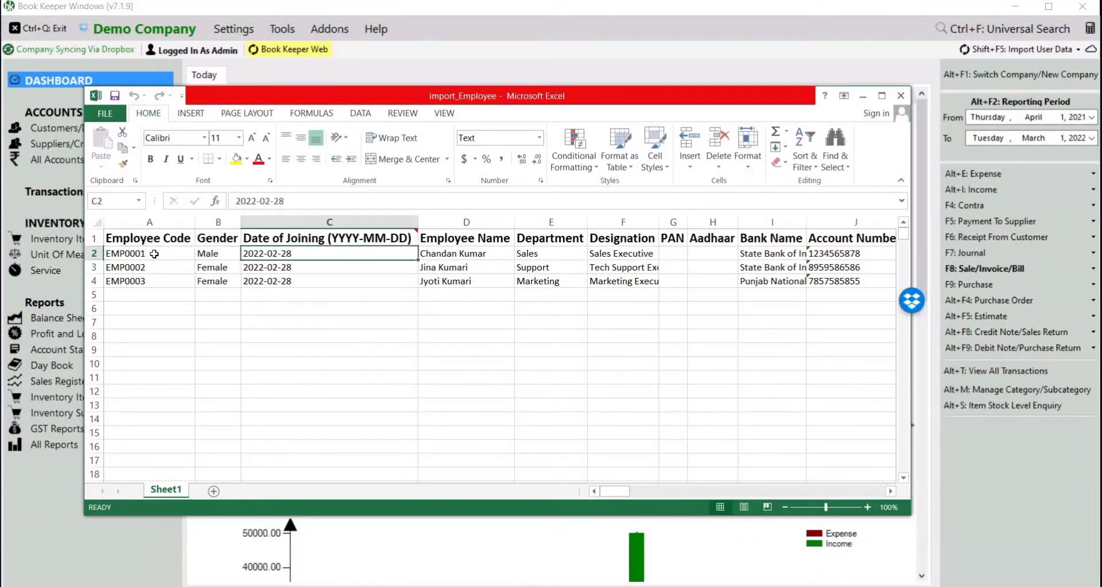
pyautogui.click(465, 253)
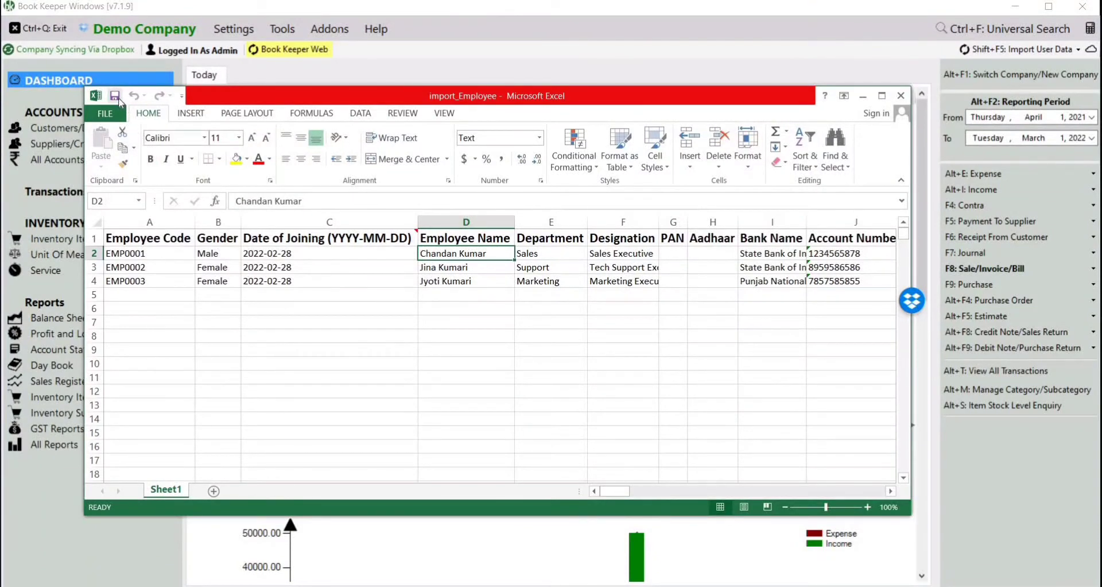
pyautogui.moveTo(877, 92)
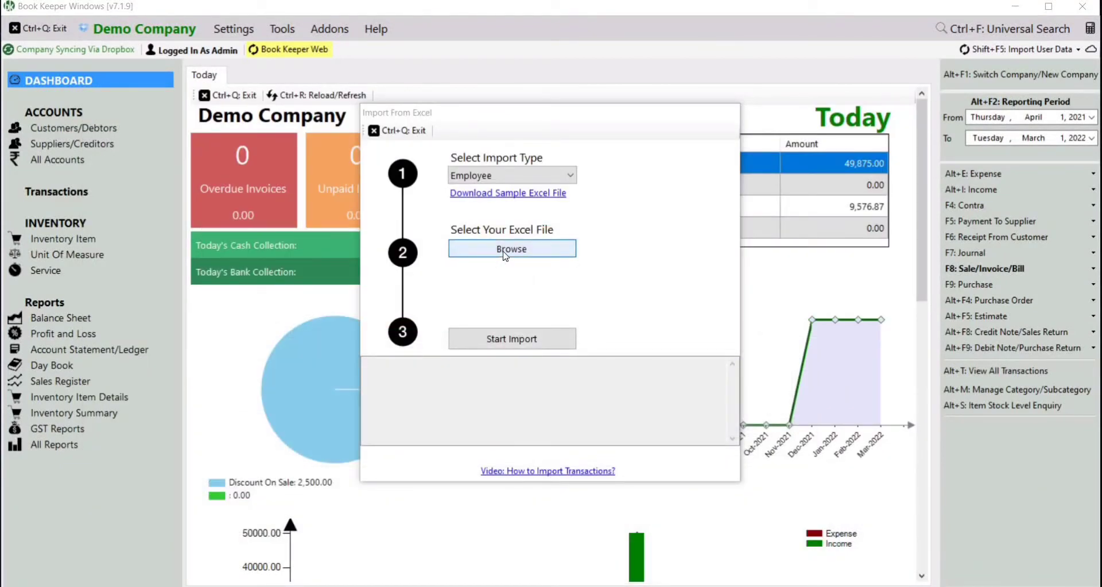
# - Browse to and select import_Employee.xlsx as the import source file
pyautogui.click(511, 248)
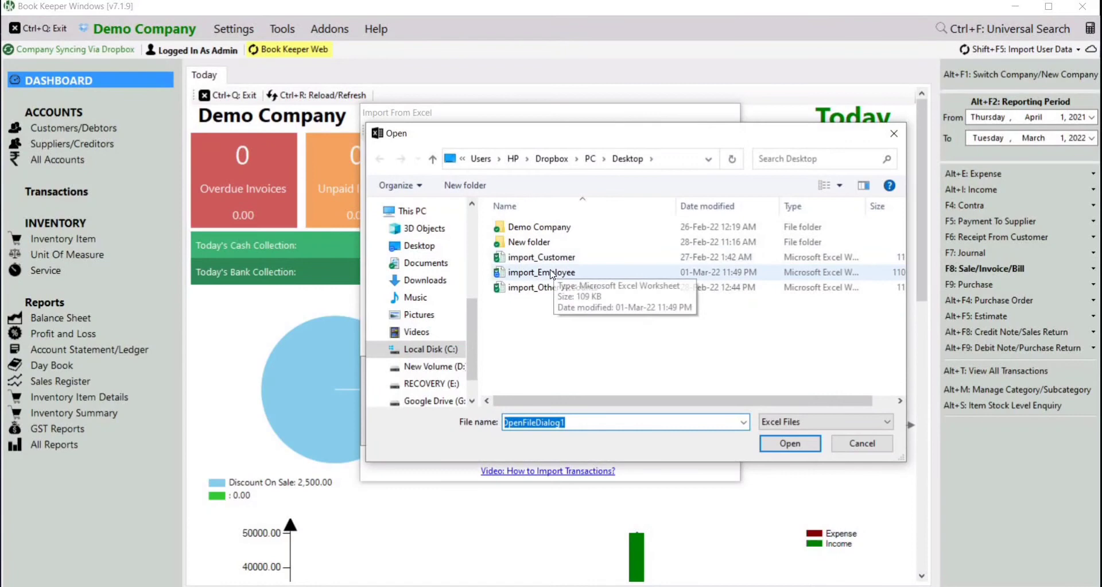
pyautogui.click(541, 272)
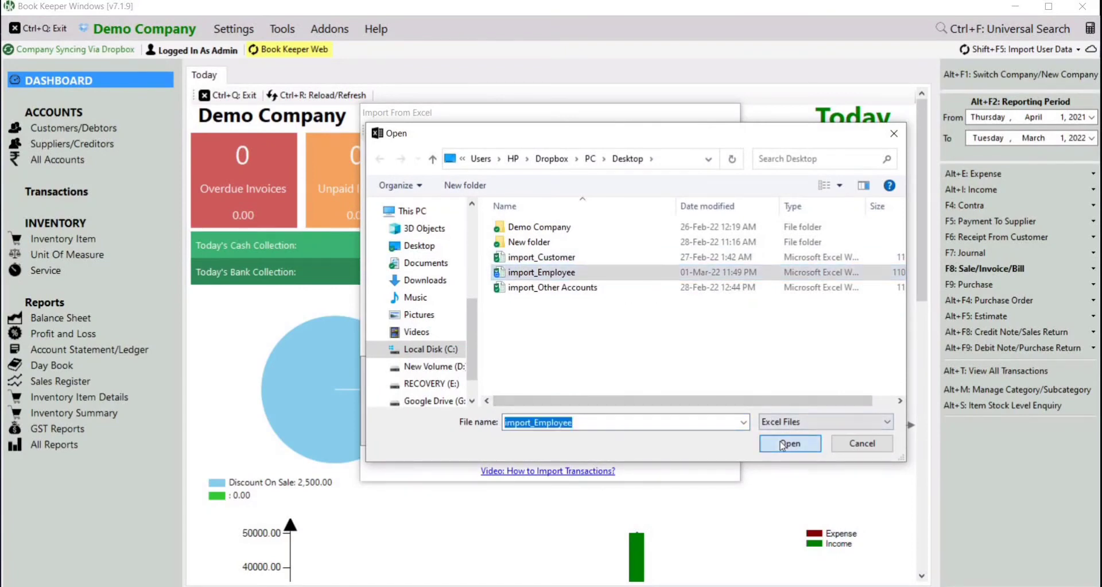
pyautogui.click(789, 442)
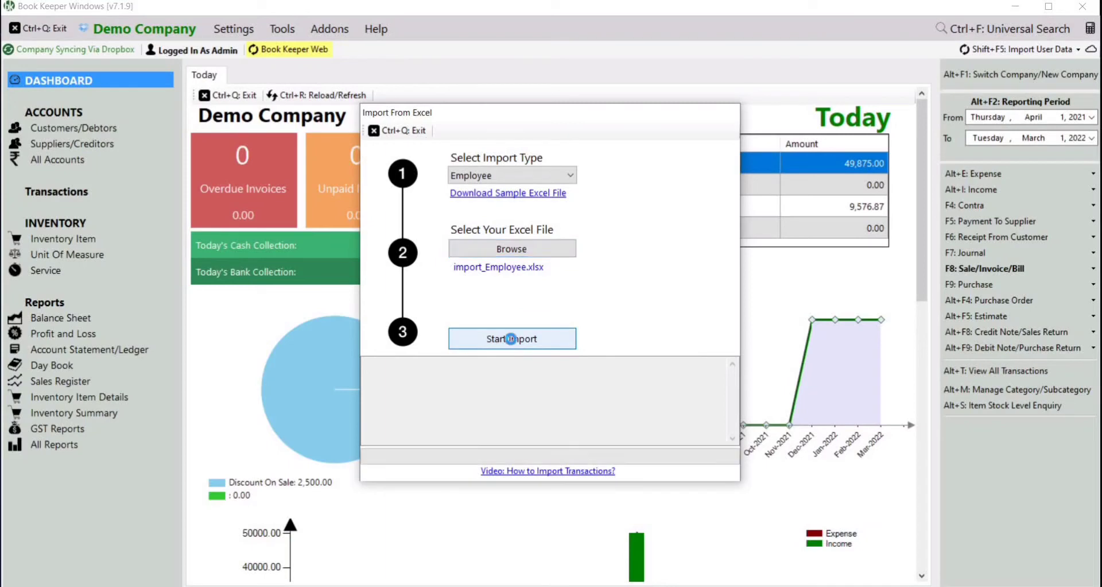
# - Run the employee import until Import Complete and Operation Complete appear
pyautogui.click(512, 338)
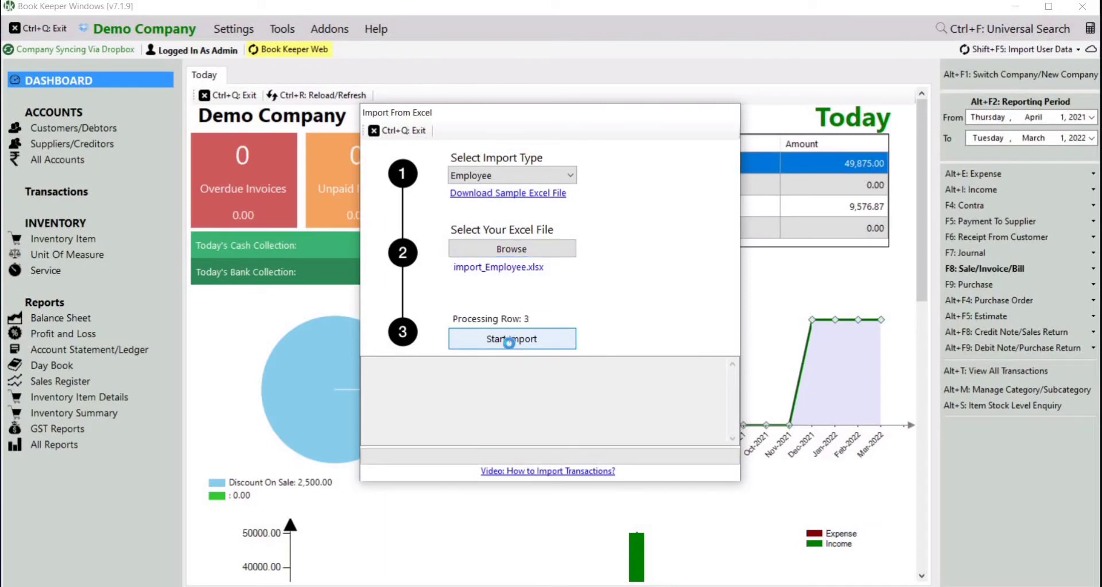
pyautogui.click(512, 339)
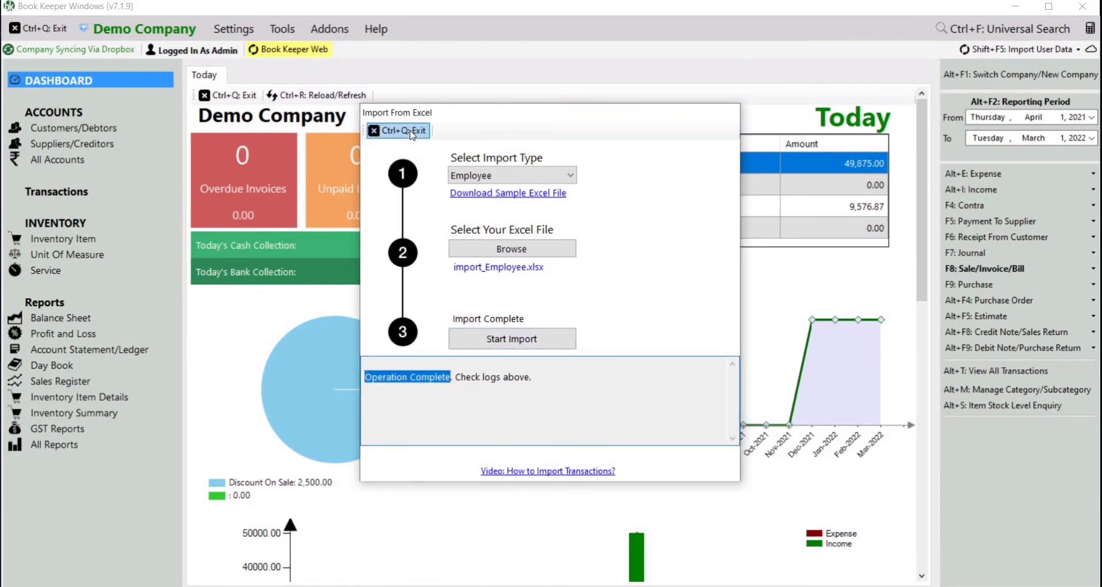
# - Close the import window and open Employee Master via Tools > Payroll
pyautogui.click(397, 130)
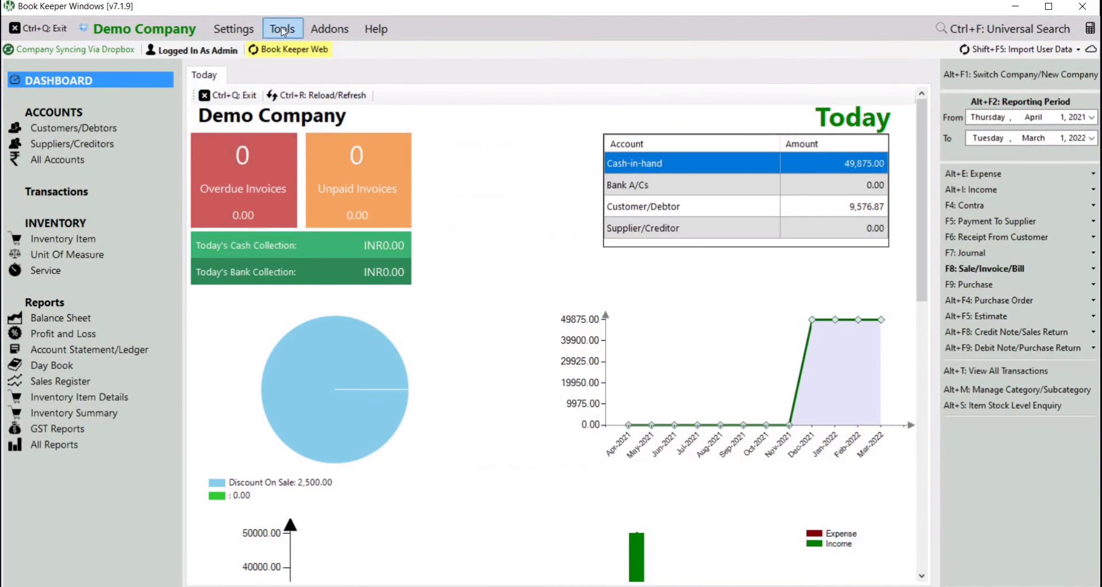
pyautogui.click(282, 29)
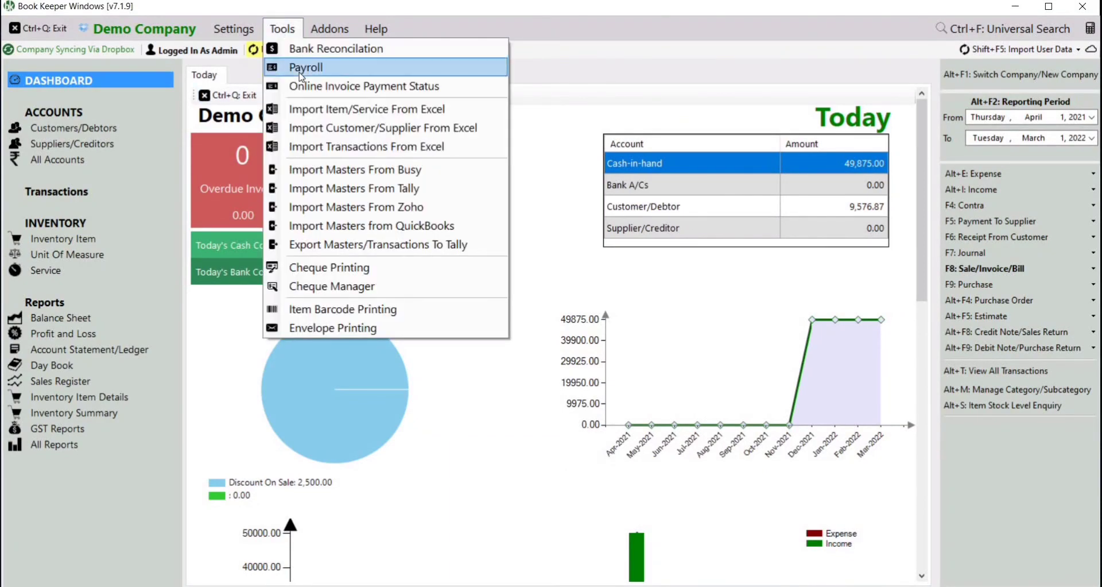
pyautogui.click(305, 67)
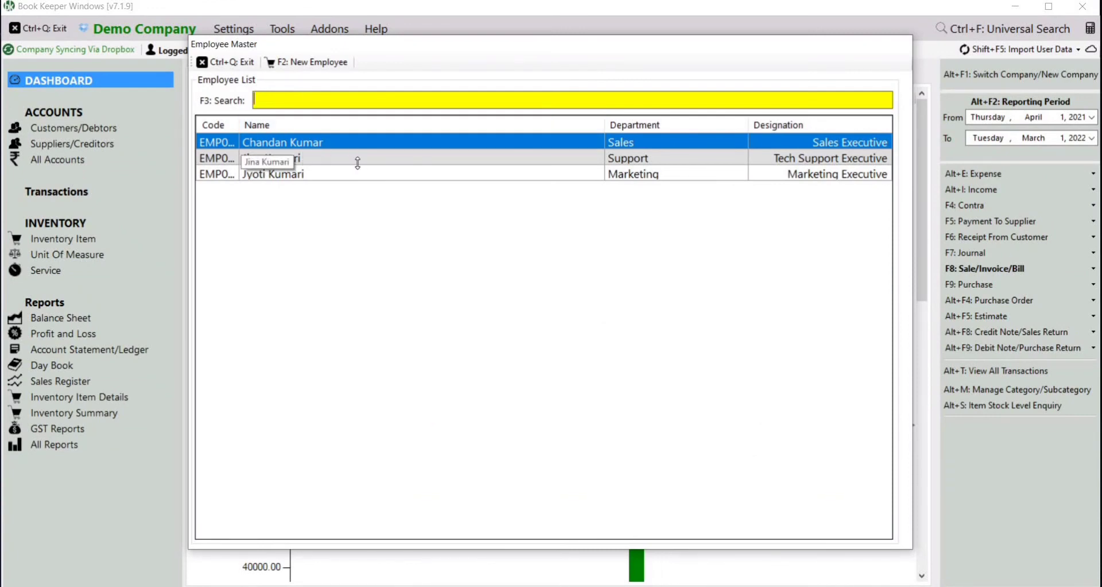
pyautogui.moveTo(364, 232)
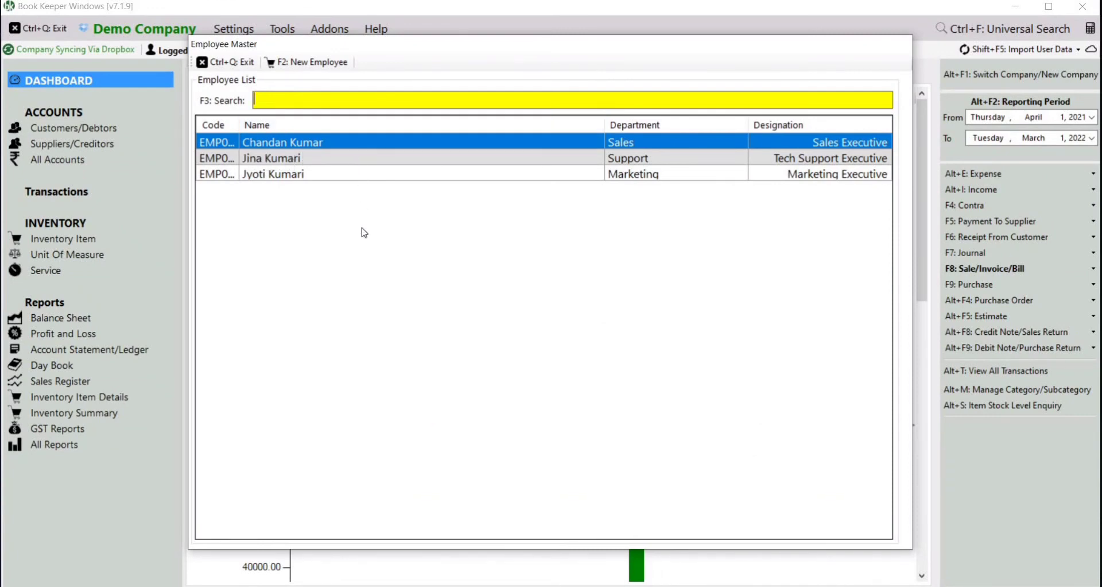
pyautogui.moveTo(257, 82)
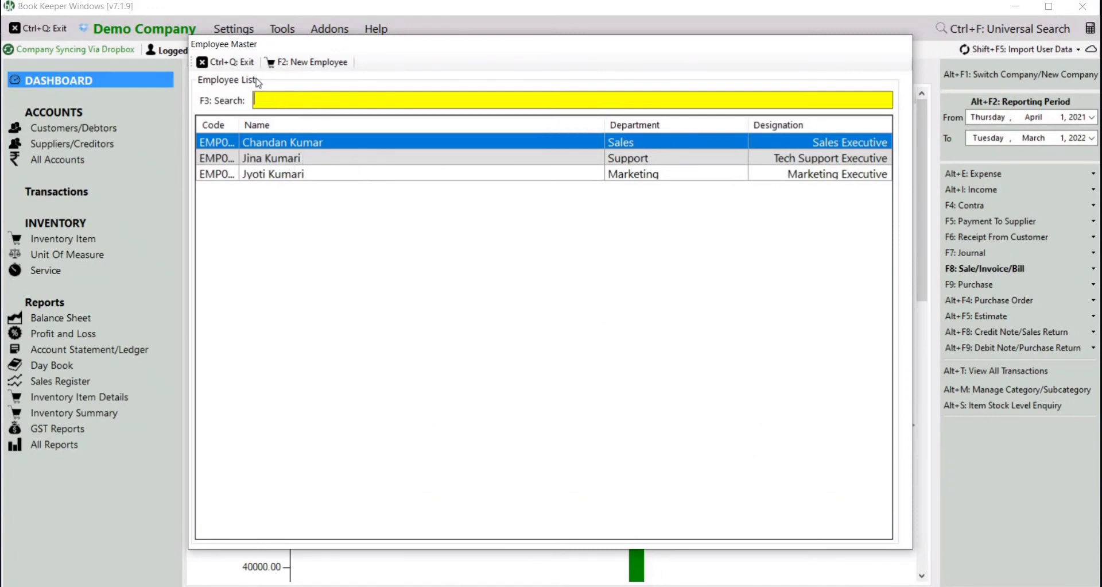